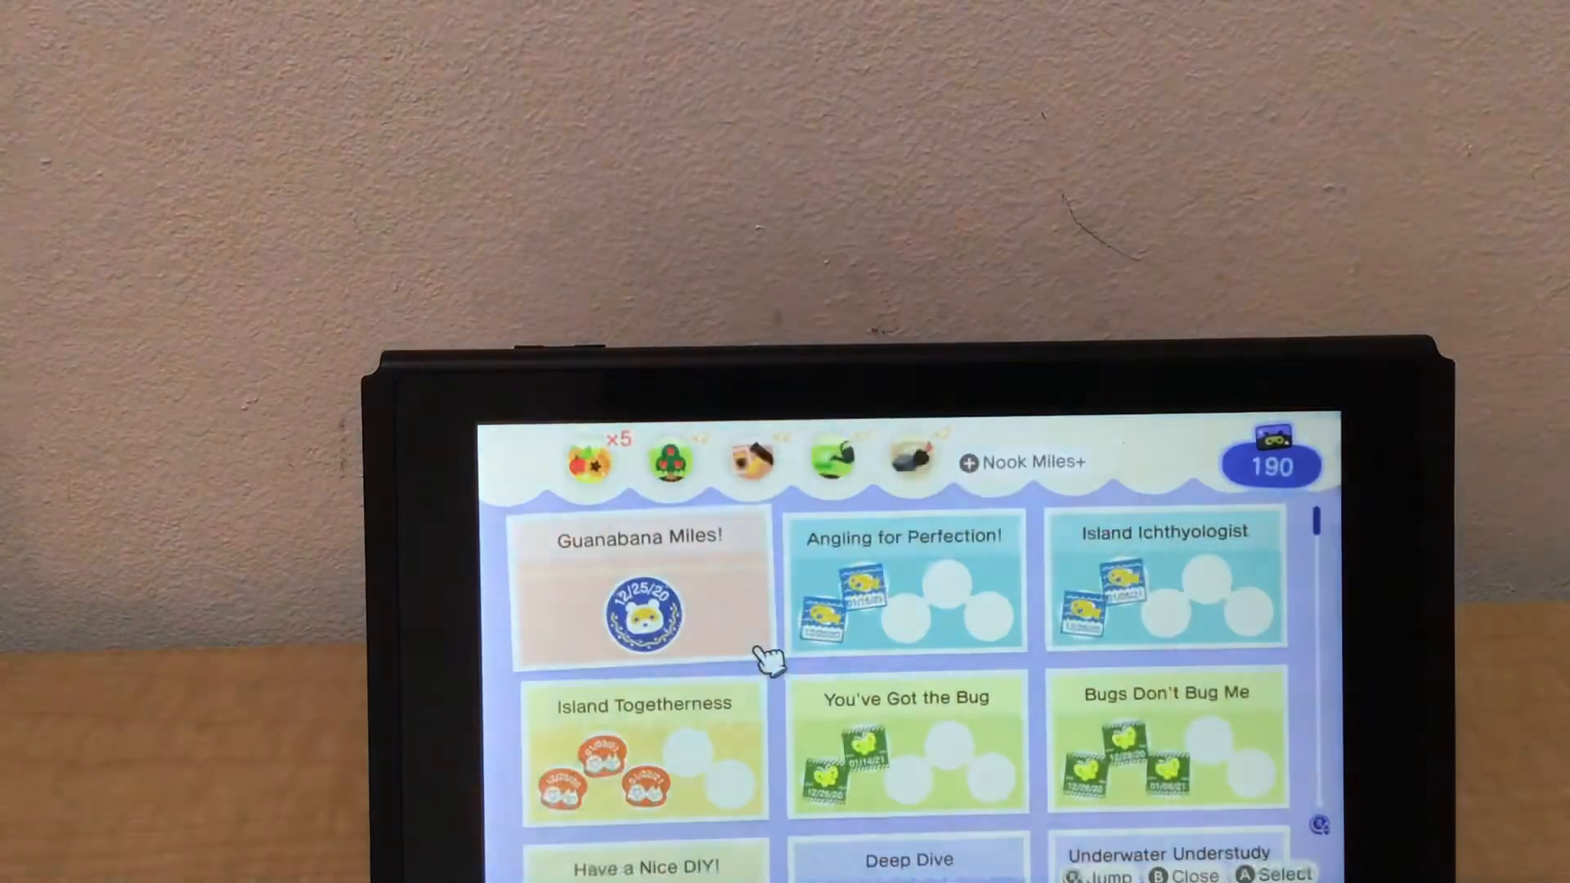
# Redeem the Birthday Celebration Nook Miles achievement for 300 miles and keywords Untamed and Party Animal.
pyautogui.scroll(-3)
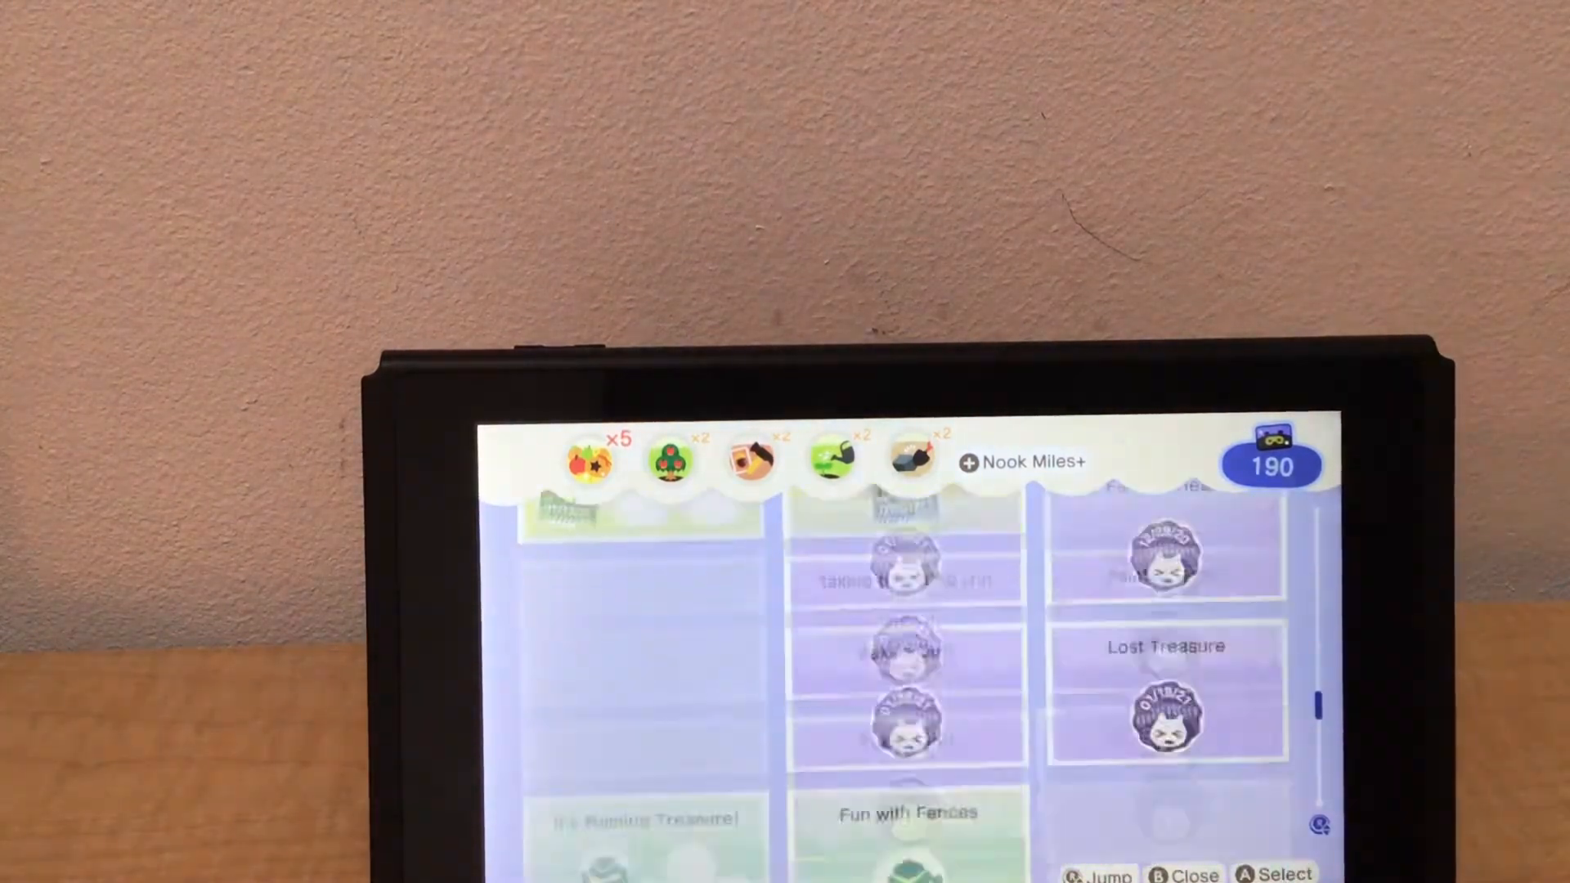
pyautogui.scroll(3)
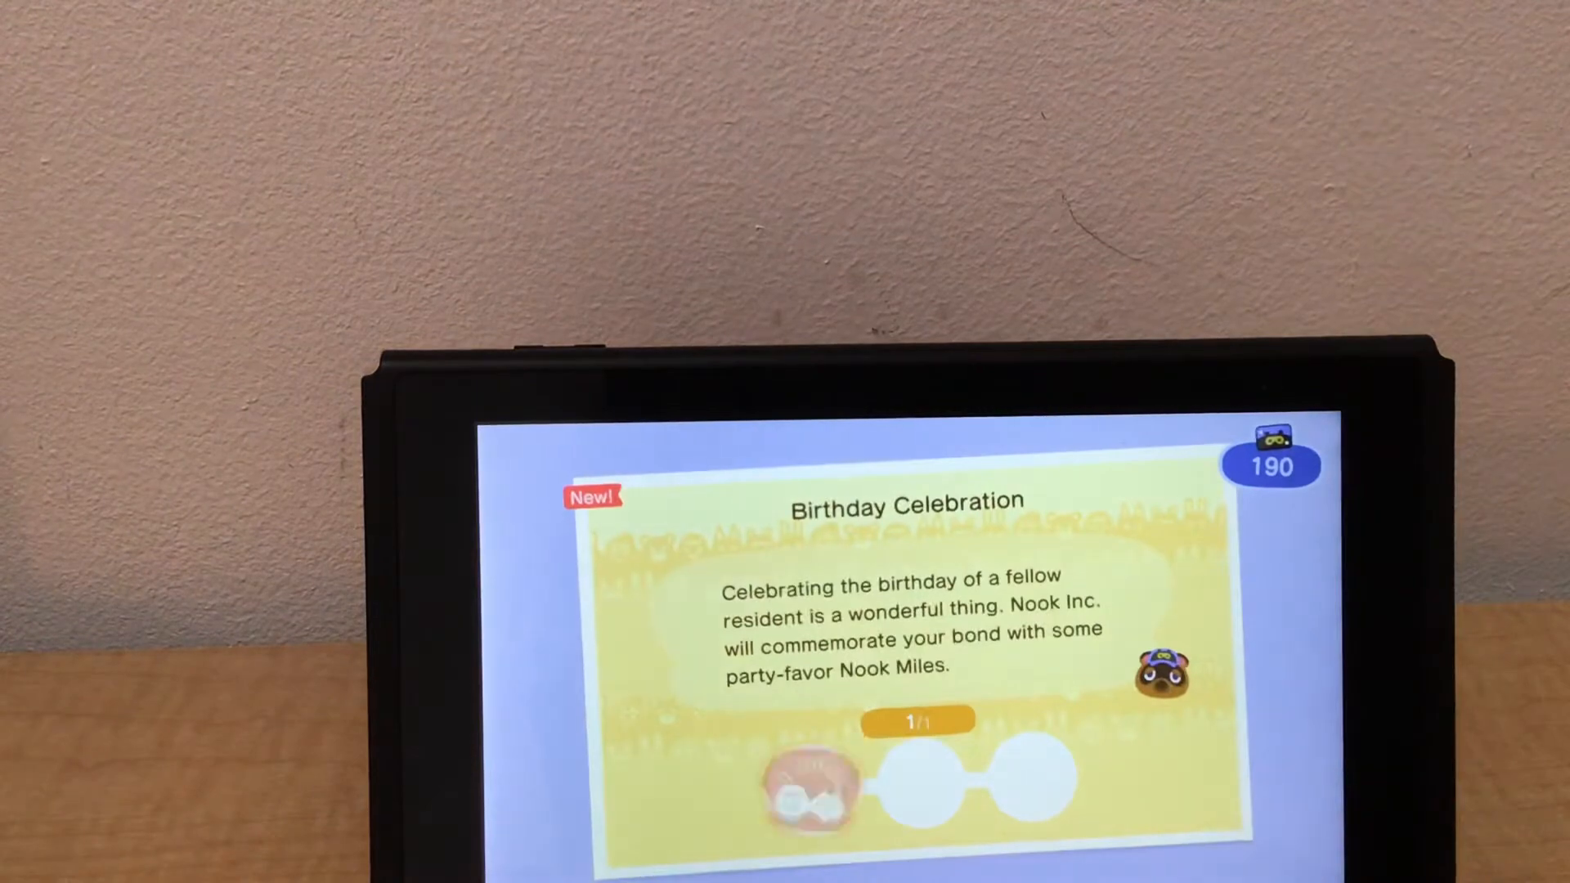
pyautogui.press('A')
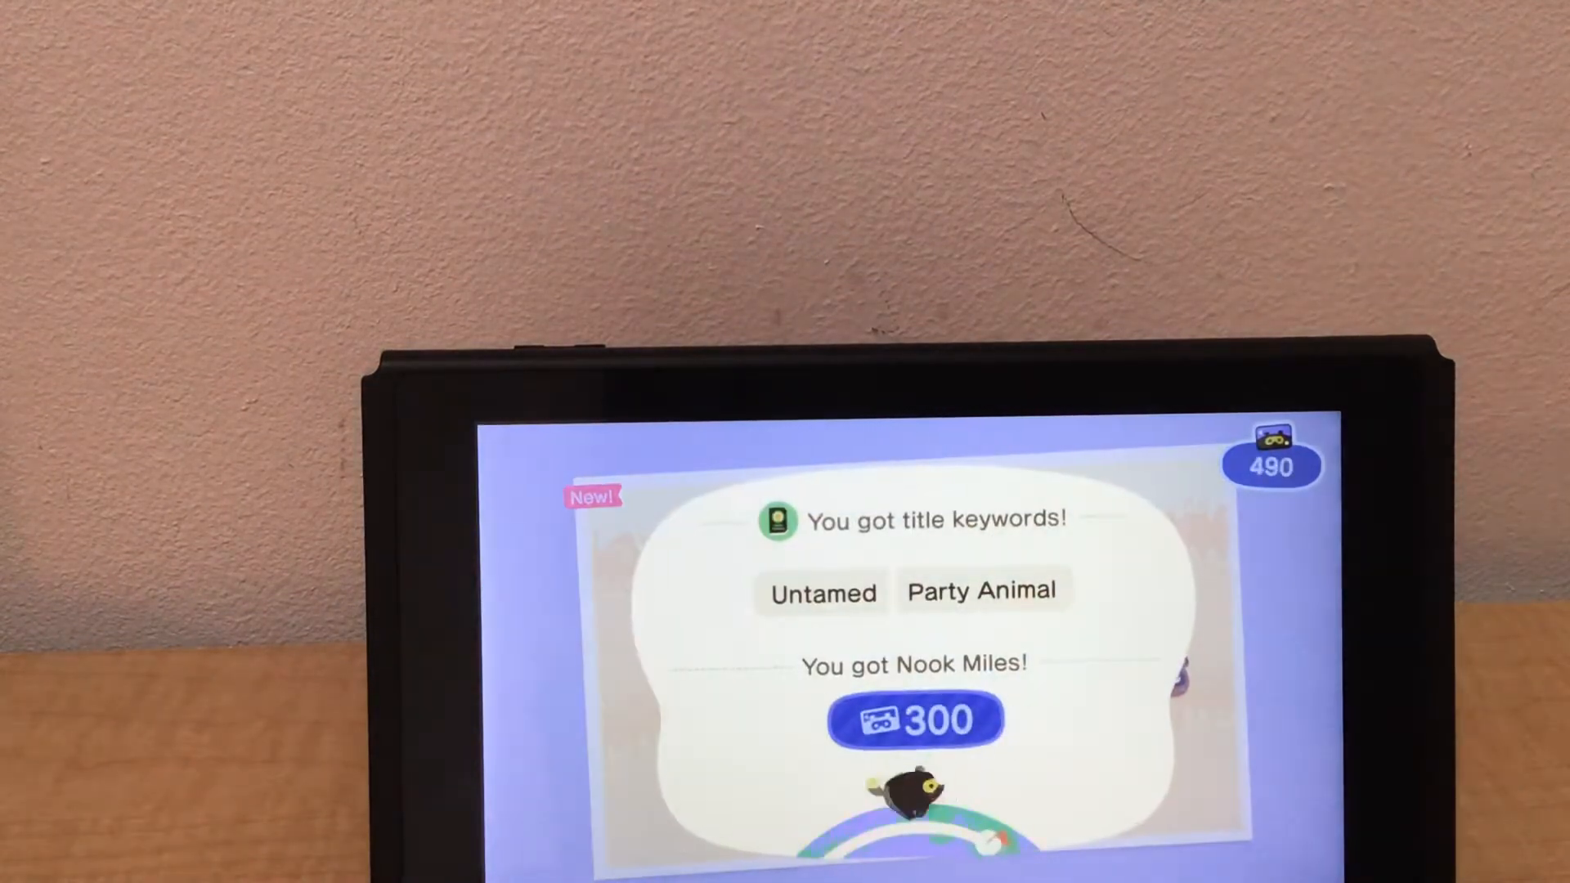